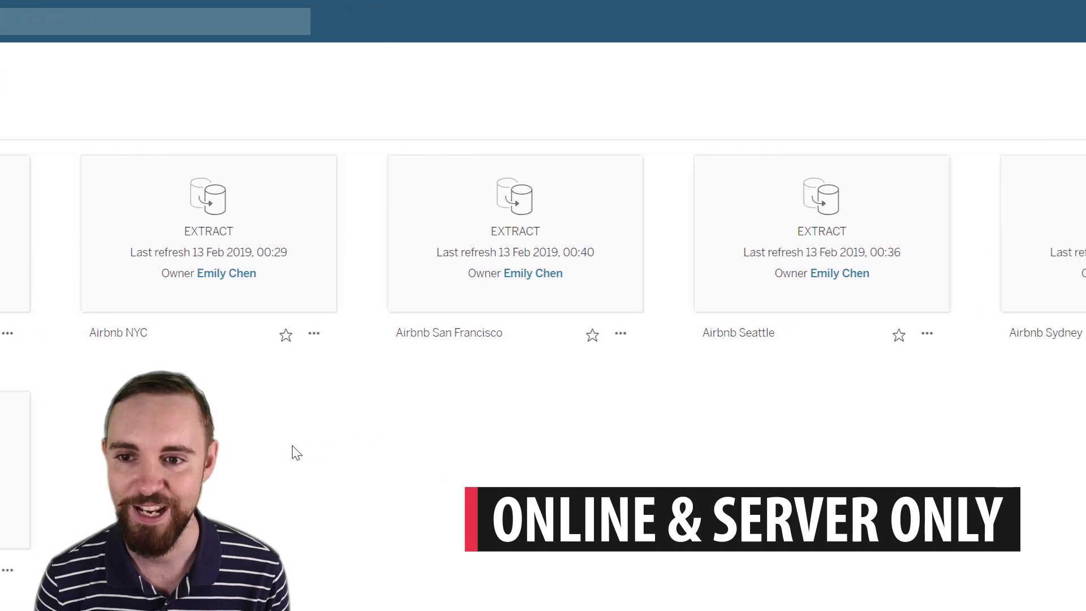
Open the Superstore data source from the Data sources grid
scroll(right, 3)
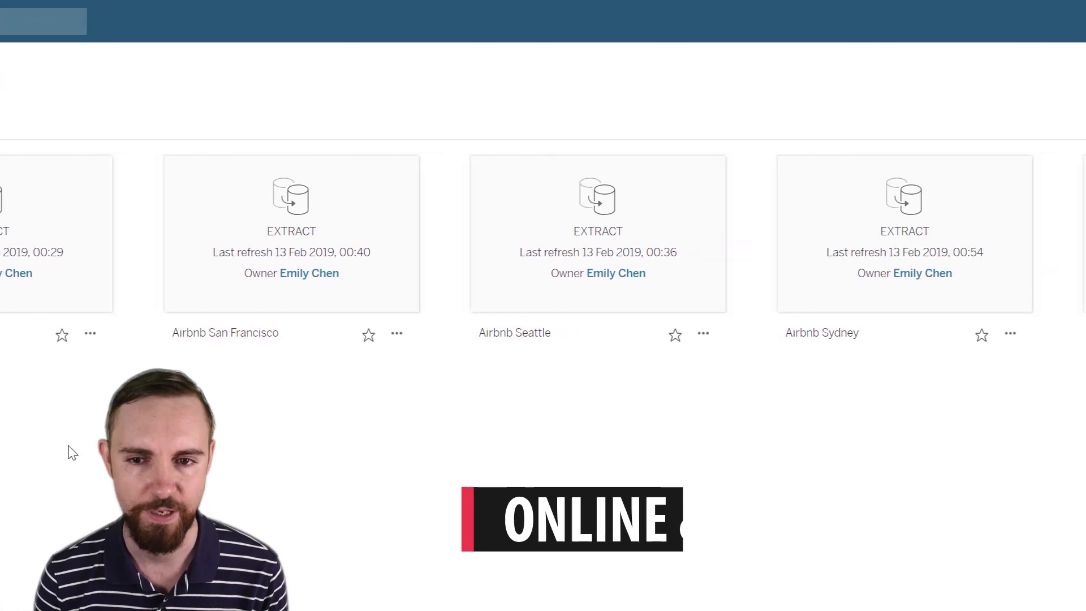
scroll(right, 3)
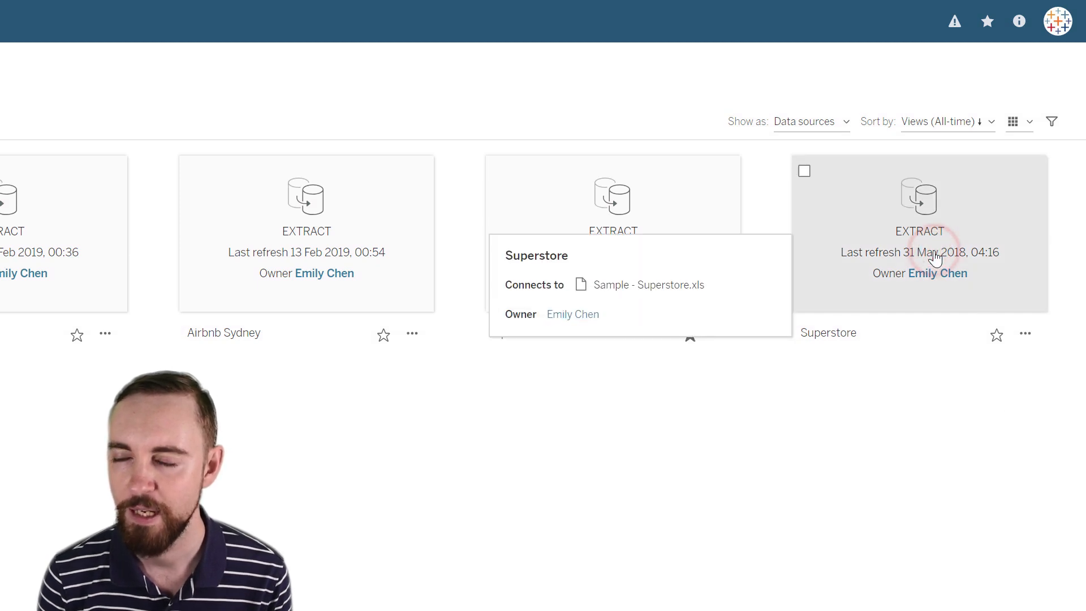
click(919, 201)
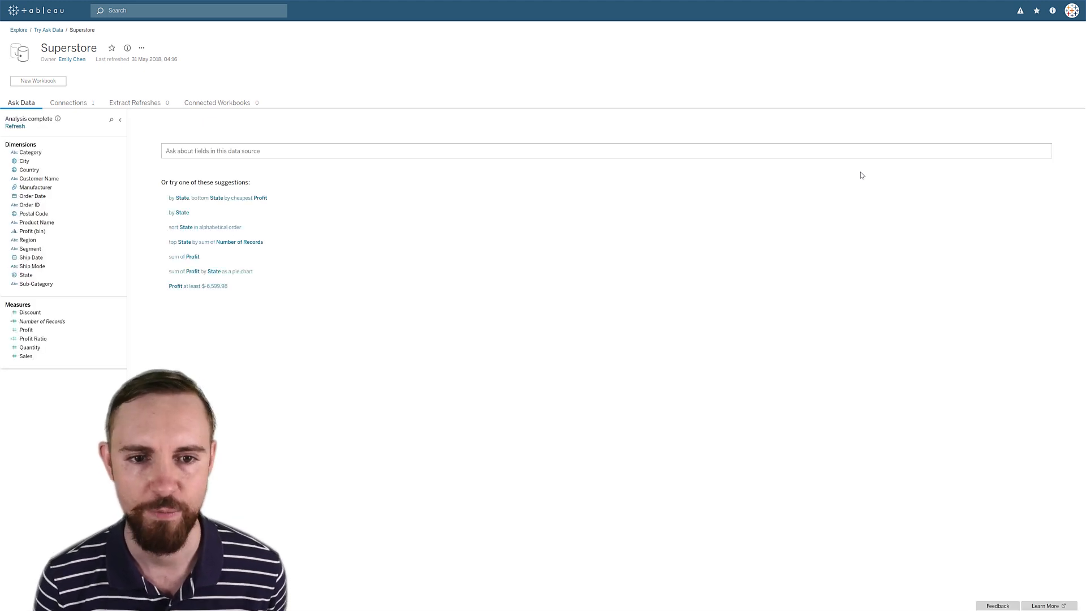
Ask 'top 10 States by sum of Profit' in the Ask Data search box
click(419, 150)
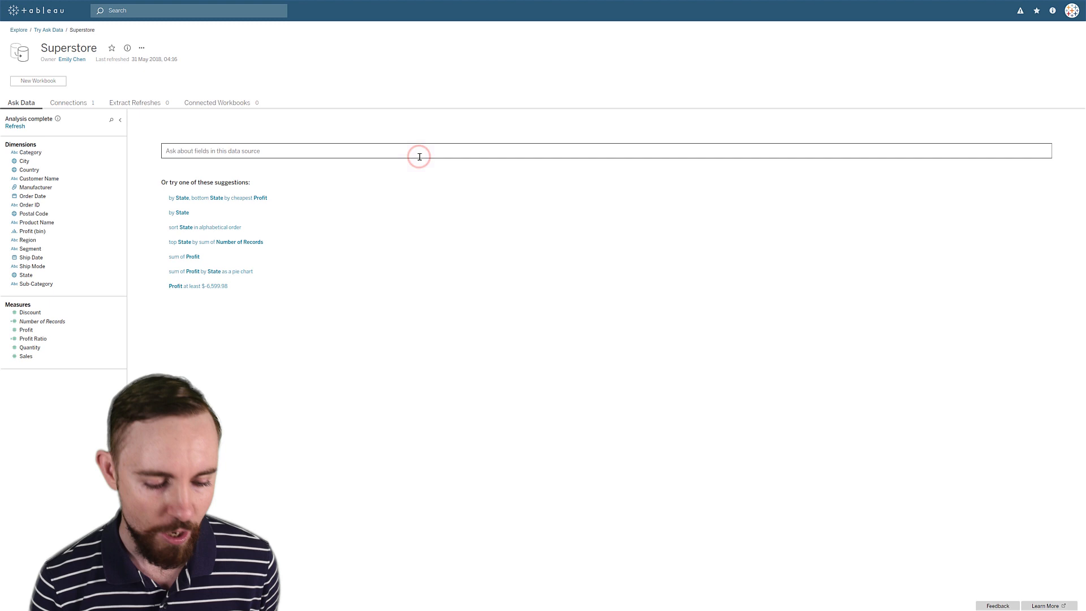
text(top 10)
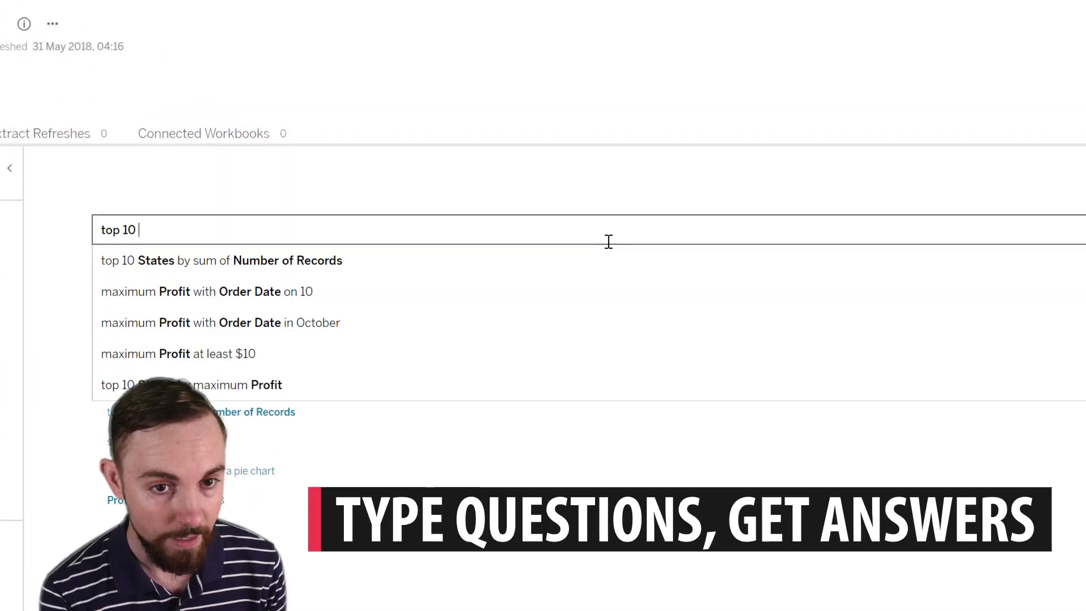
text(state)
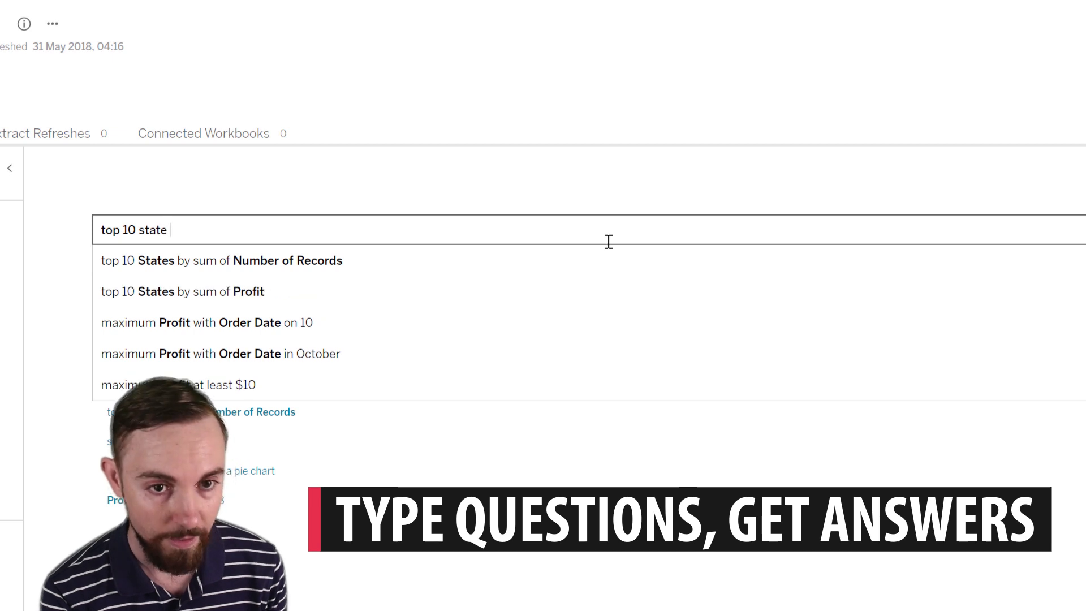
text(profiyt)
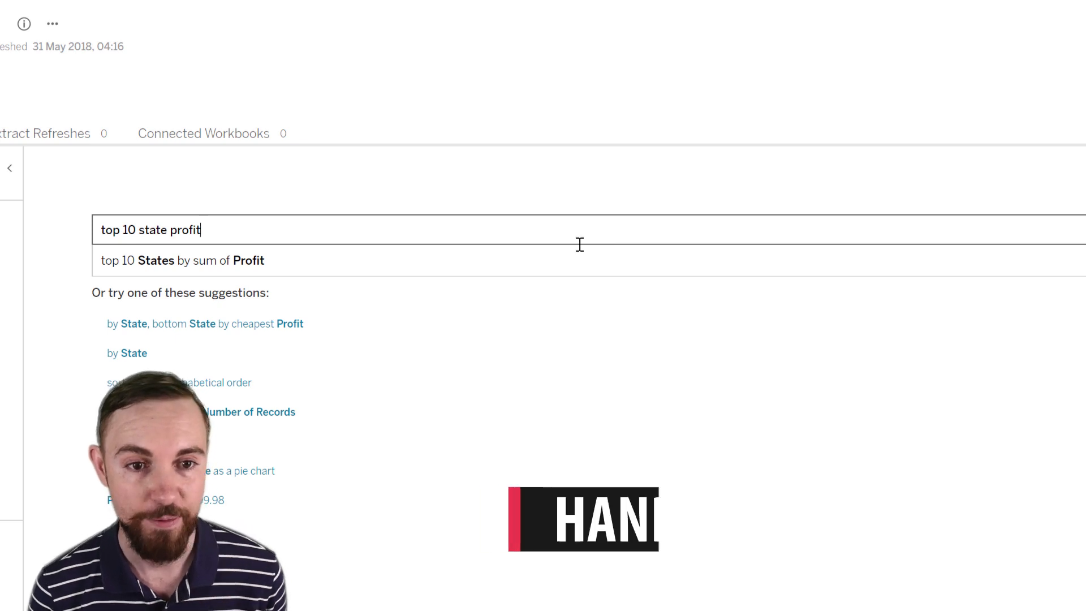
click(181, 260)
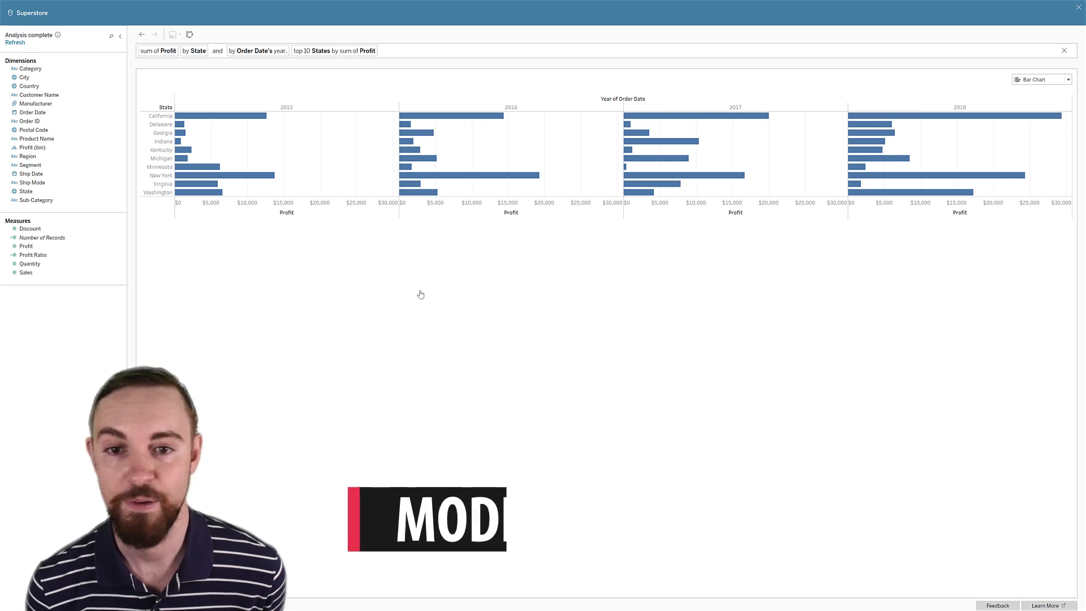
Clear the top 10 States profit question back to an empty prompt
click(112, 36)
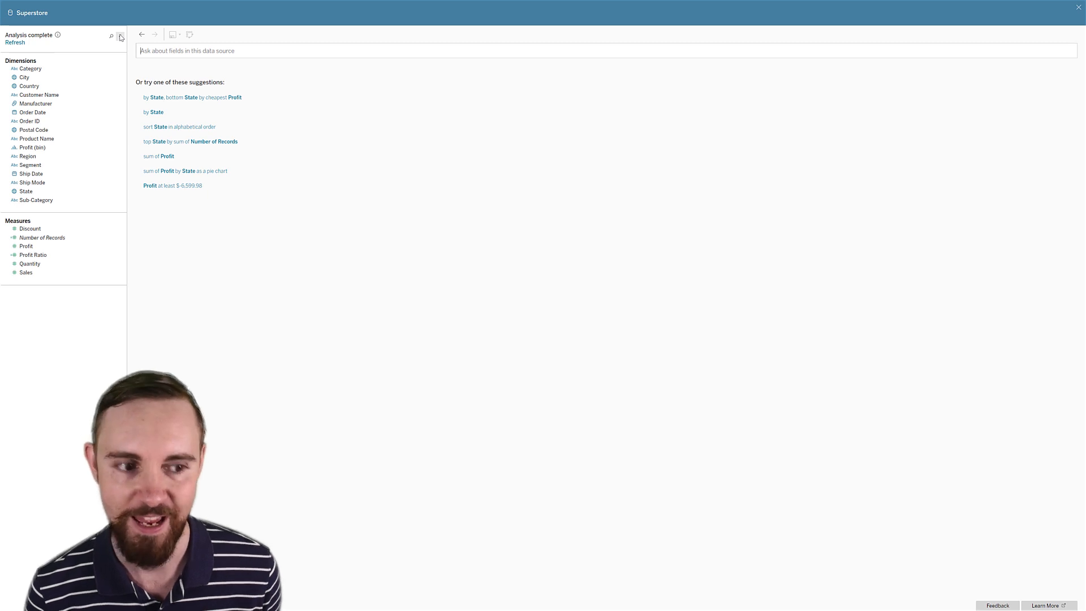
Ask for sum of Sales by Order Date's year, showing a line chart
text(sales by Order Date's year)
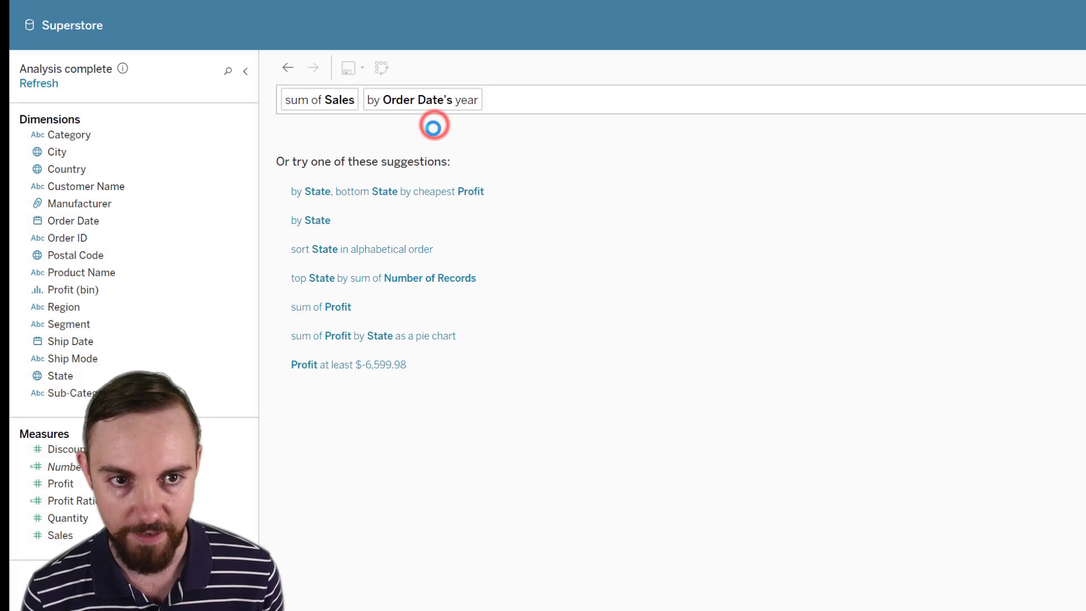
click(434, 127)
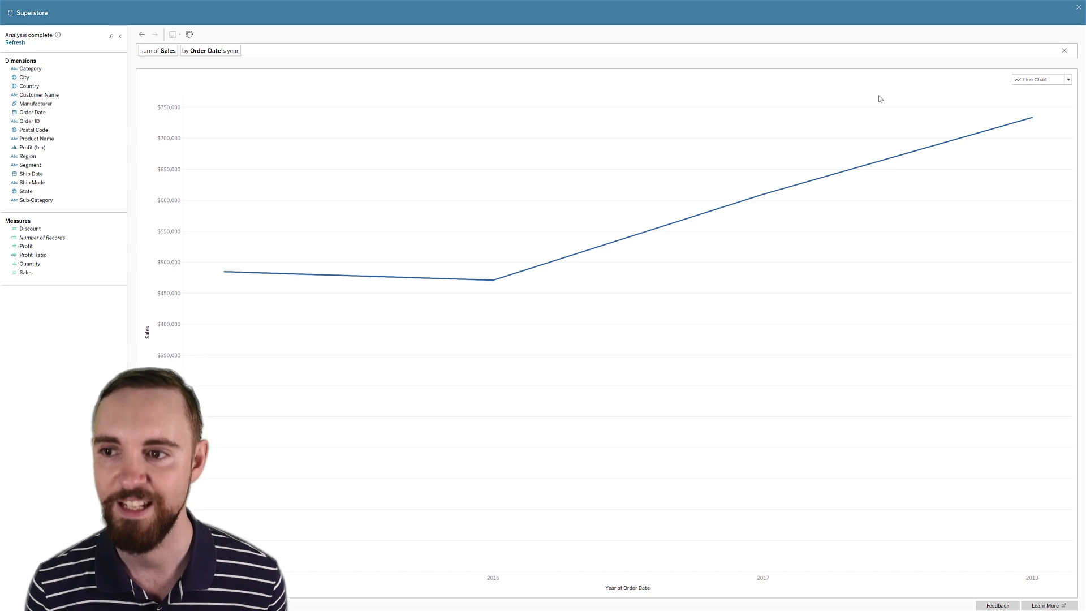
mouse_move(269, 65)
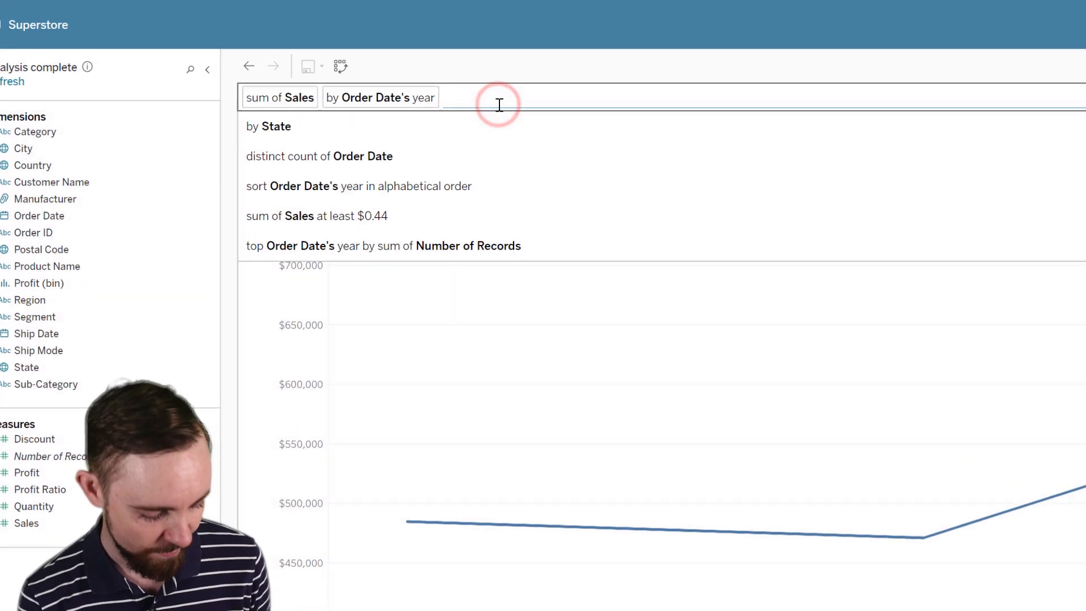
Split sales by Category, check chart types, and add 'bar' to the question
text(cat)
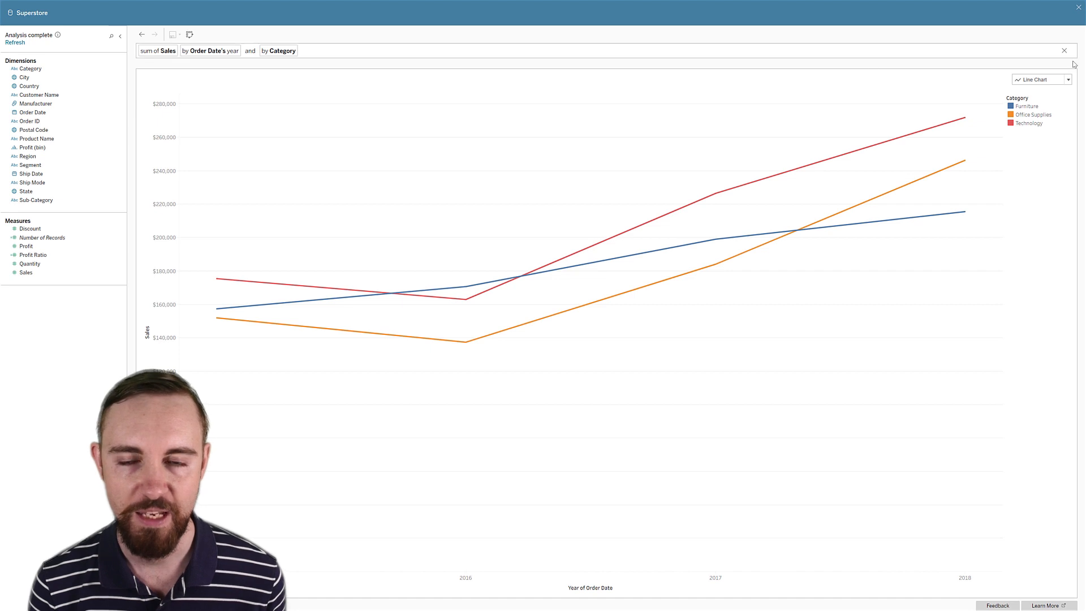
click(1040, 79)
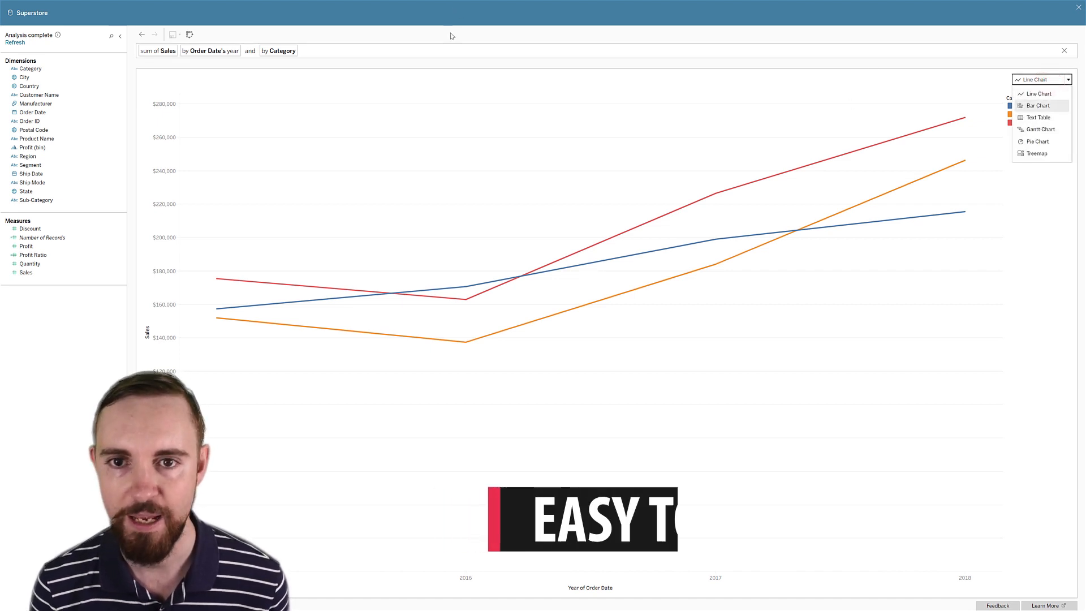
click(451, 50)
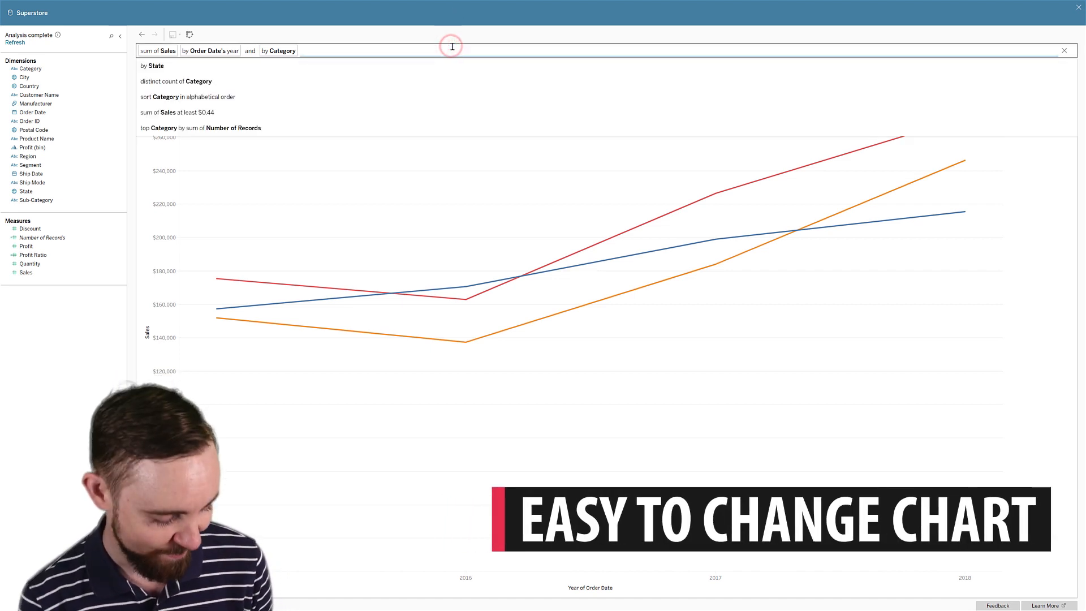
text(bar)
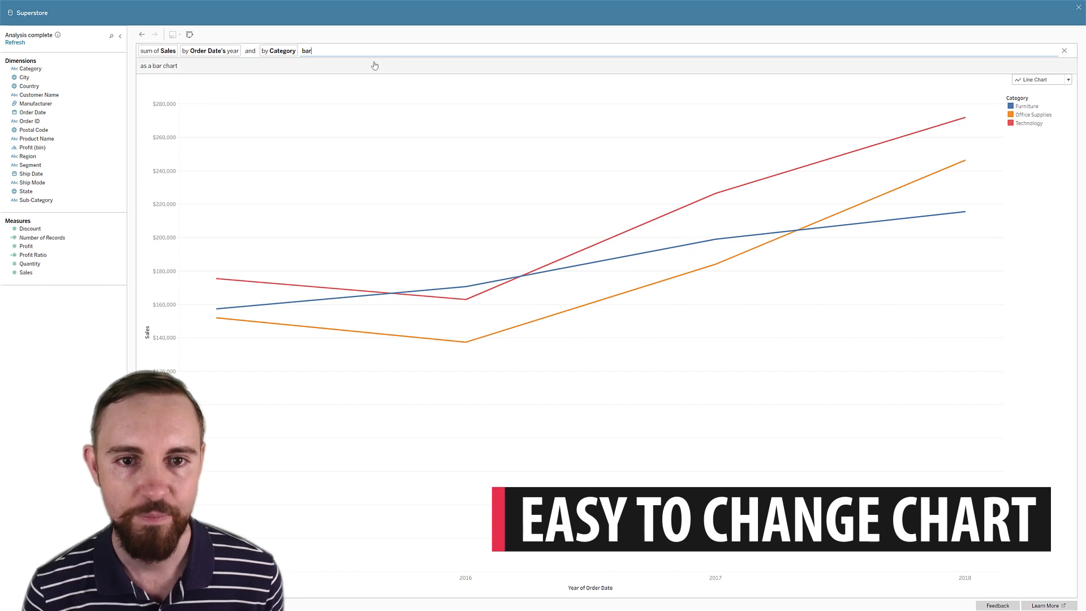